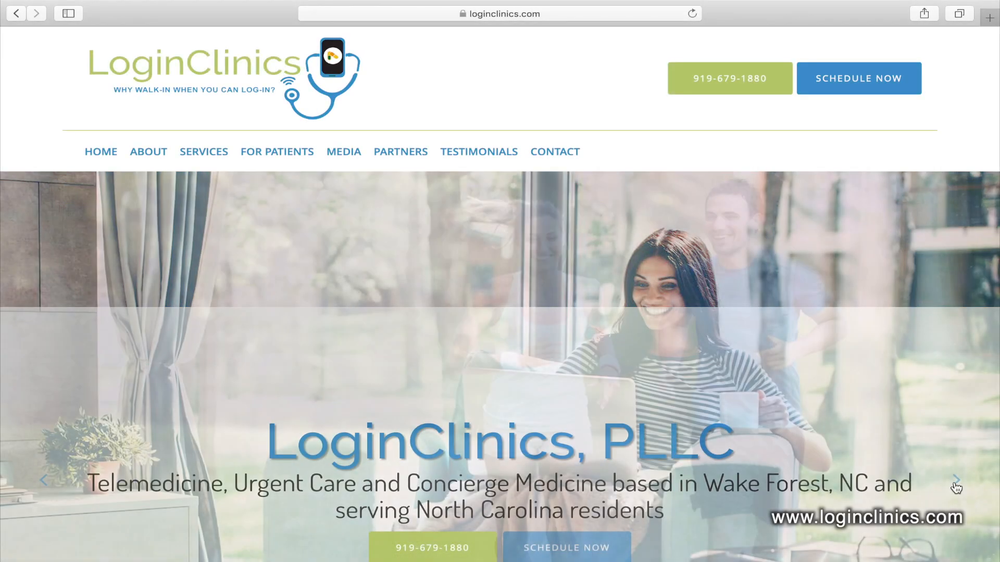
- Advance the homepage slideshow two pictures before reaching the For Patients menu
{"action": "left_click", "coordinate": [955, 480]}
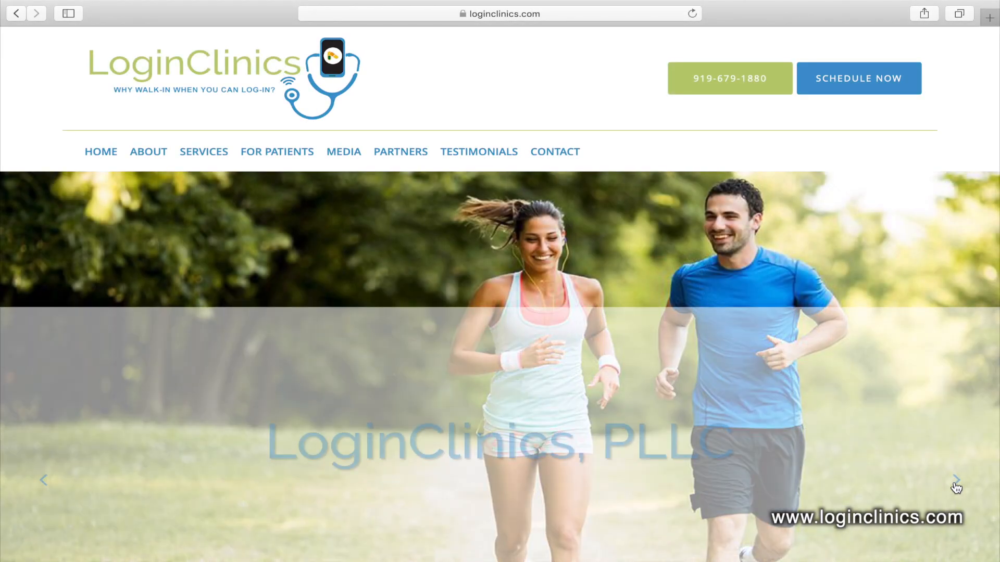
{"action": "left_click", "coordinate": [956, 480]}
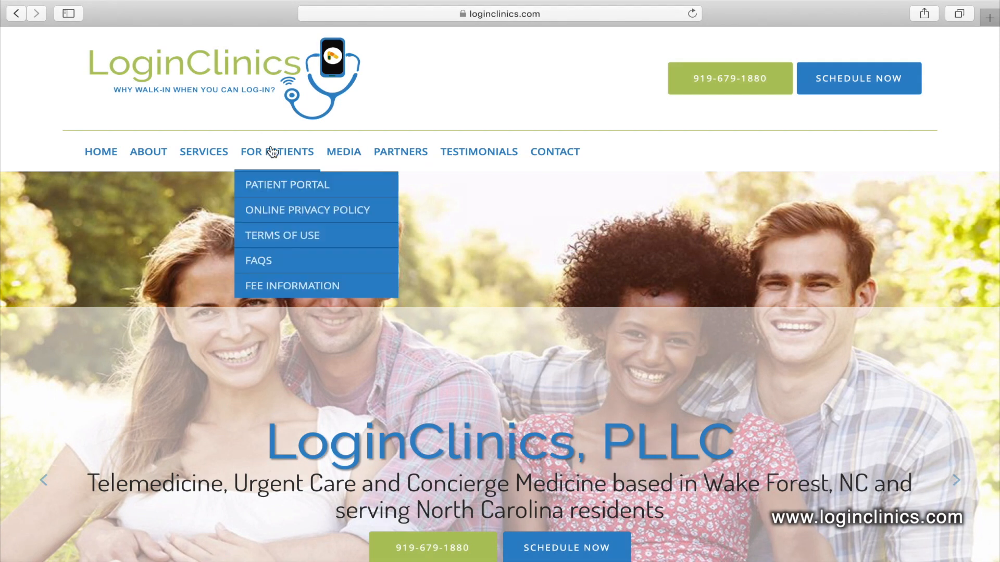
{"action": "mouse_move", "coordinate": [279, 159]}
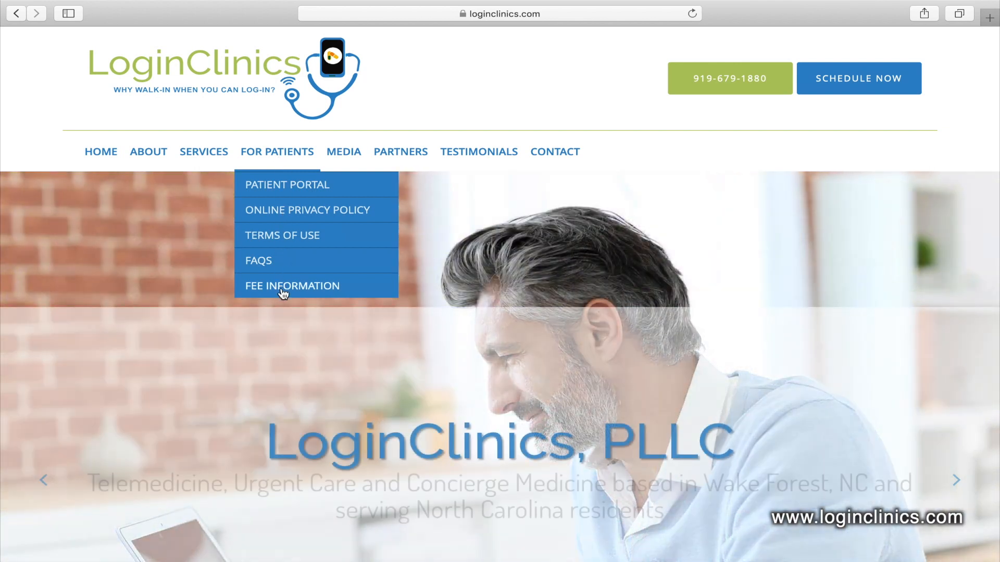
- Review the Fee Information page's visit and program prices from top to bottom
{"action": "left_click", "coordinate": [291, 285]}
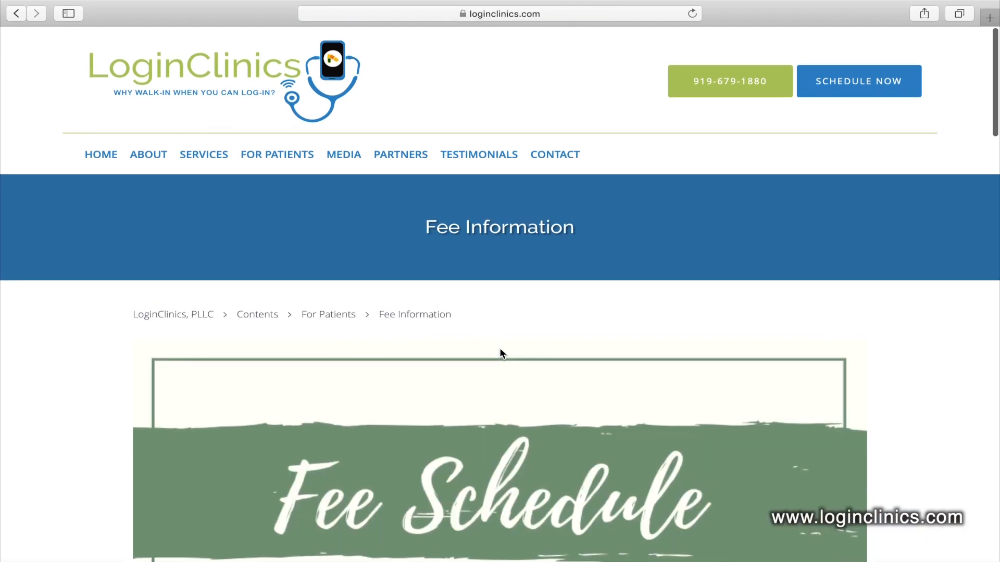
{"action": "scroll", "scroll_direction": "down", "scroll_amount": 3}
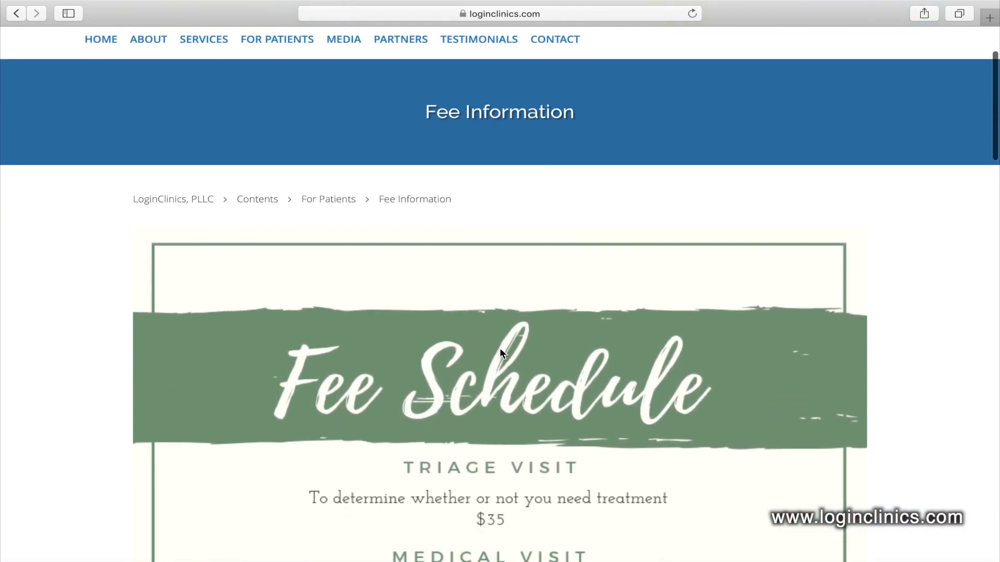
{"action": "scroll", "scroll_direction": "down", "scroll_amount": 3}
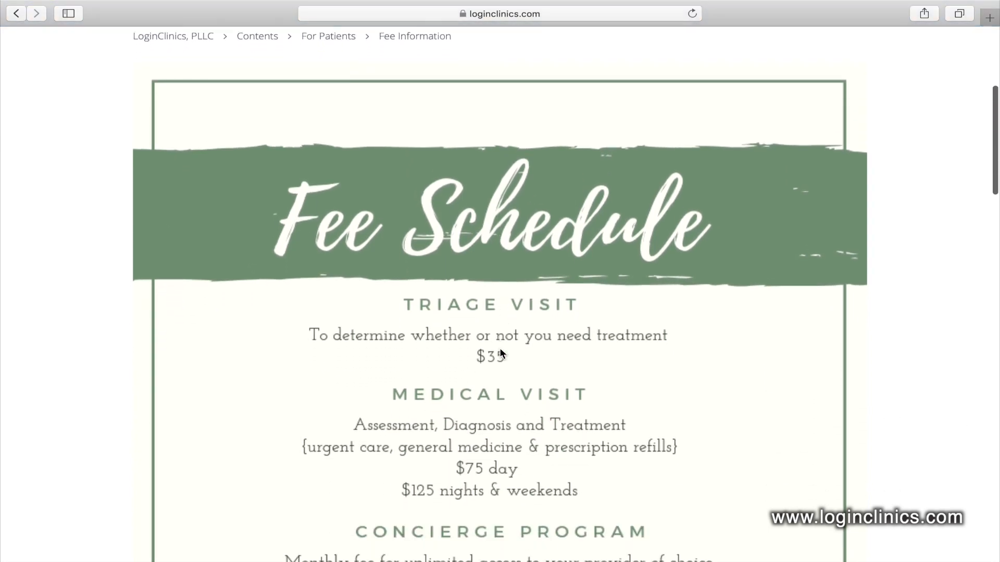
{"action": "scroll", "scroll_direction": "down", "scroll_amount": 3}
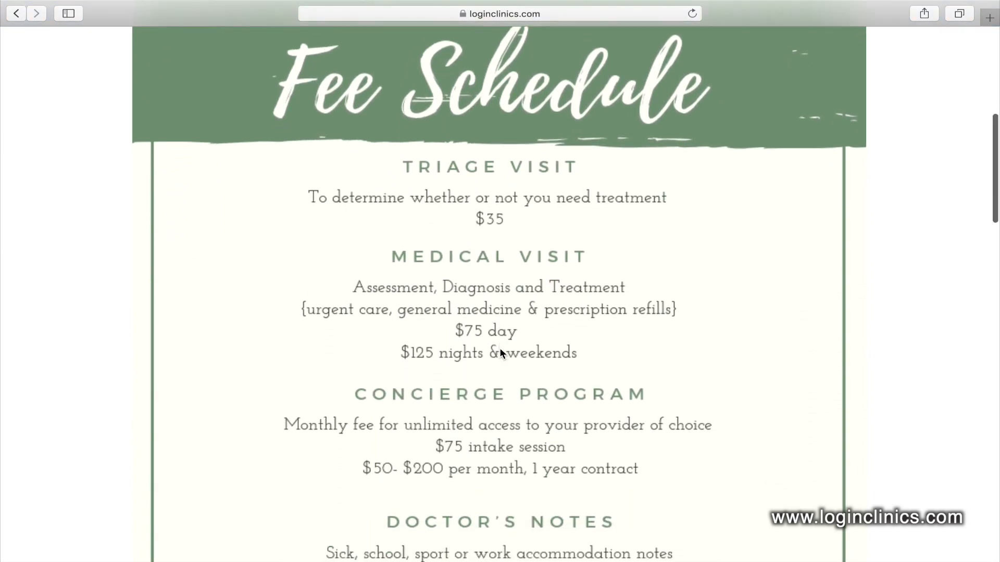
{"action": "scroll", "scroll_direction": "down", "scroll_amount": 3}
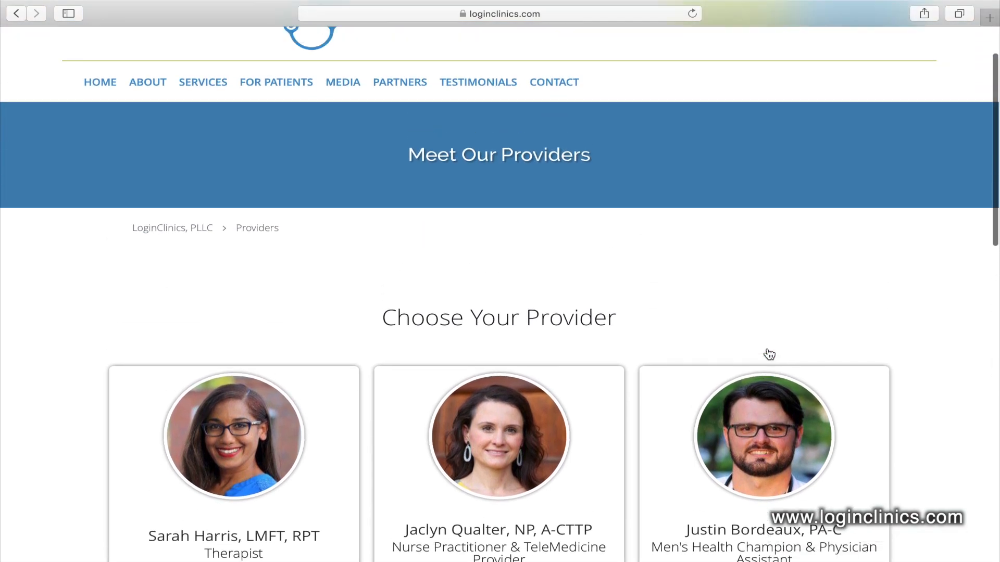
{"action": "scroll", "scroll_direction": "up", "scroll_amount": 3}
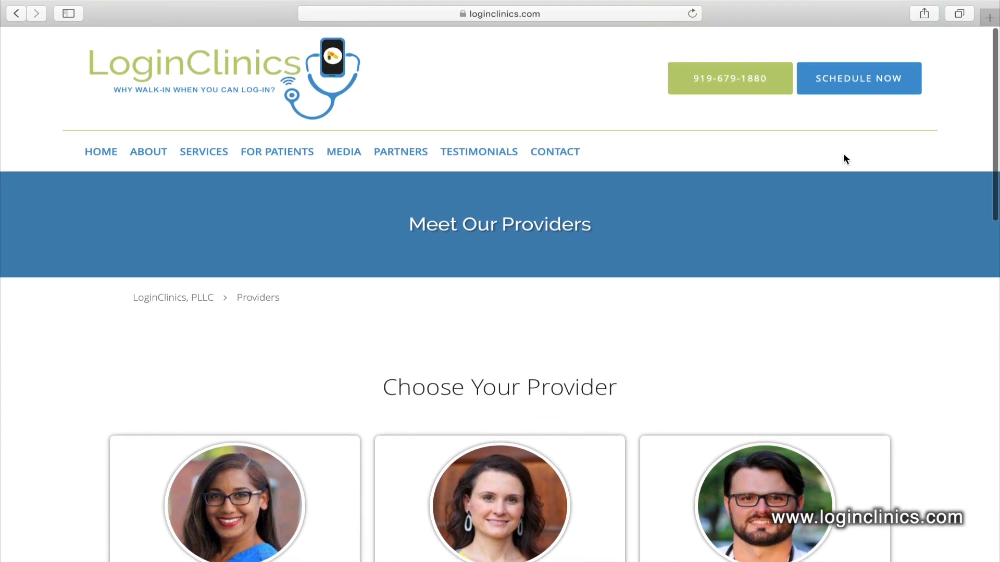
- Start an online appointment request as an existing patient and continue to appointment details
{"action": "left_click", "coordinate": [857, 78]}
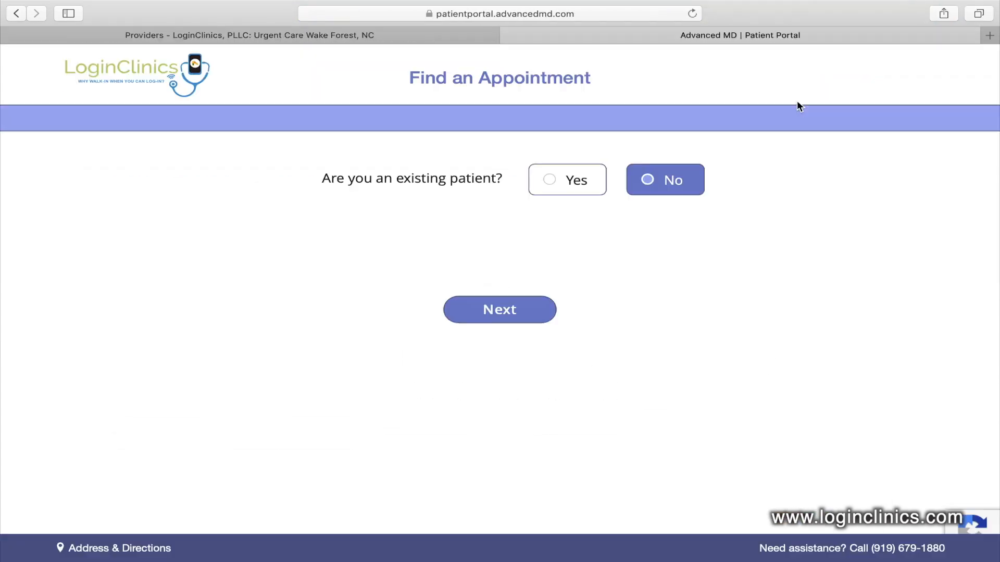
{"action": "mouse_move", "coordinate": [573, 192]}
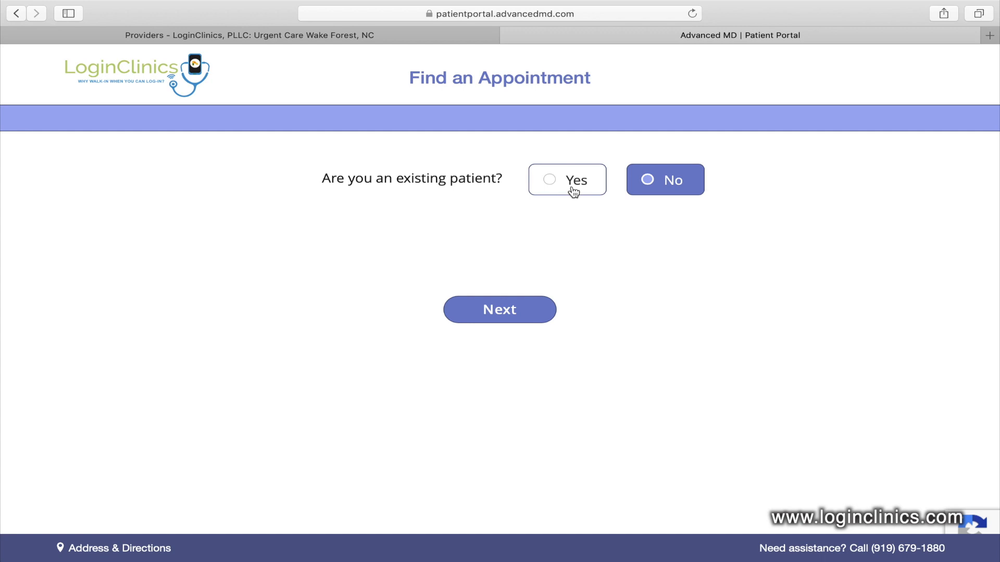
{"action": "left_click", "coordinate": [566, 179]}
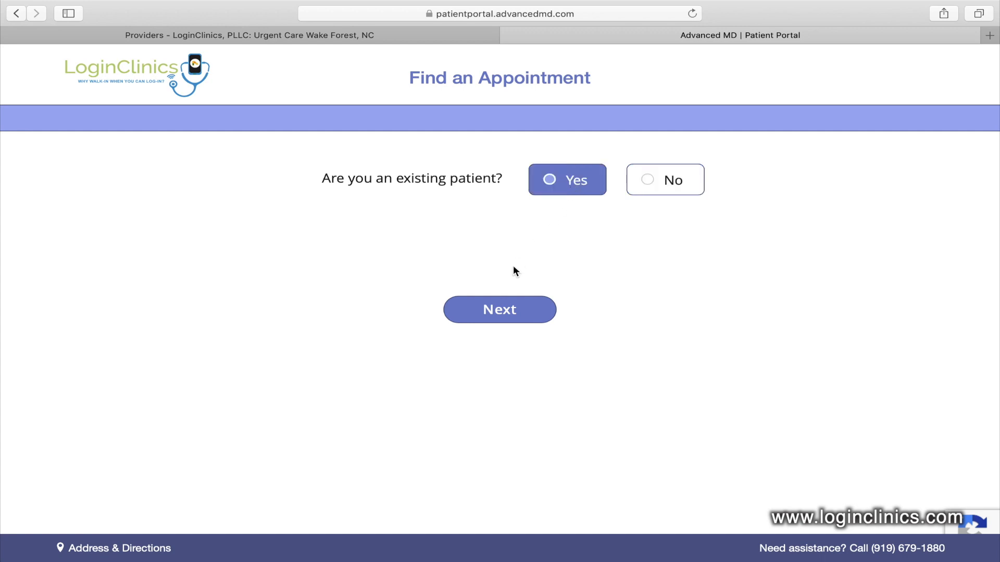
{"action": "left_click", "coordinate": [498, 310]}
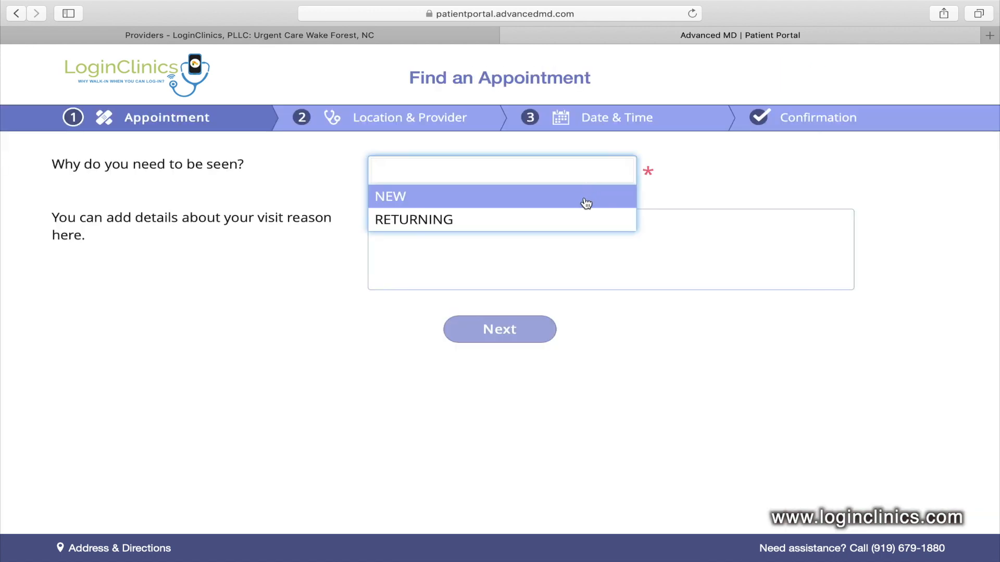
- Set the visit reason to NEW with comment 'triage visit' and continue to location and provider
{"action": "left_click", "coordinate": [390, 197]}
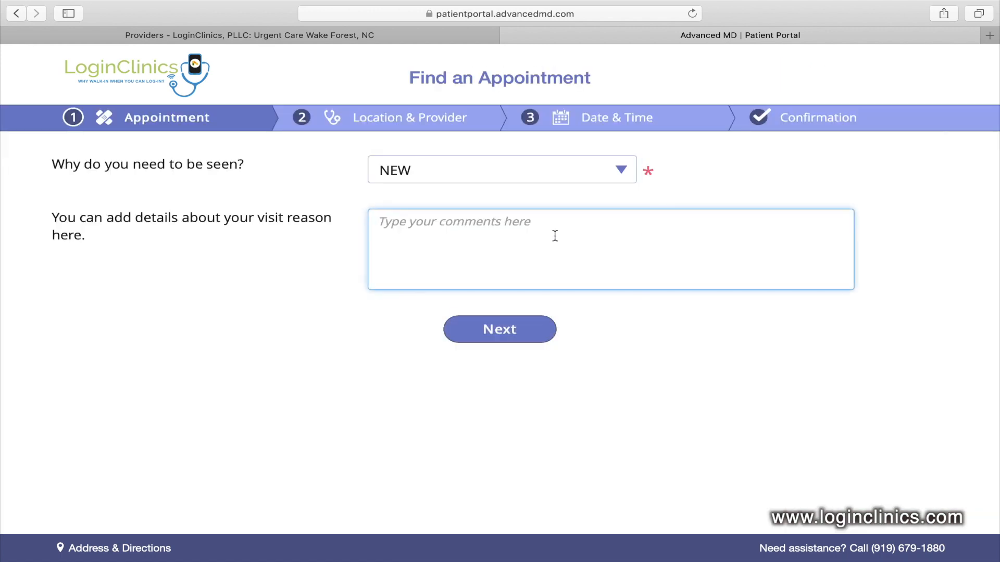
{"action": "type", "text": "triage visit"}
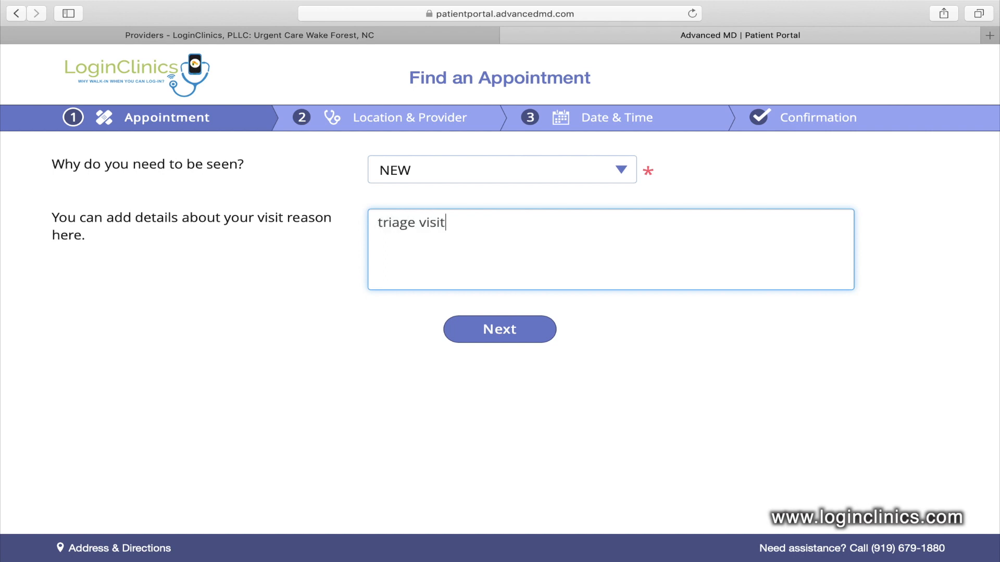
{"action": "mouse_move", "coordinate": [511, 346]}
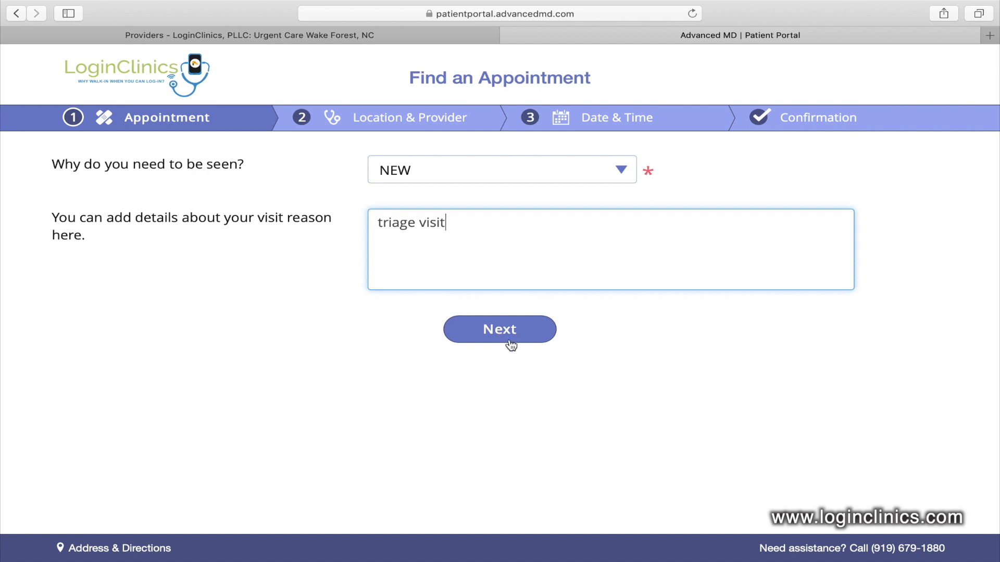
{"action": "left_click", "coordinate": [499, 329]}
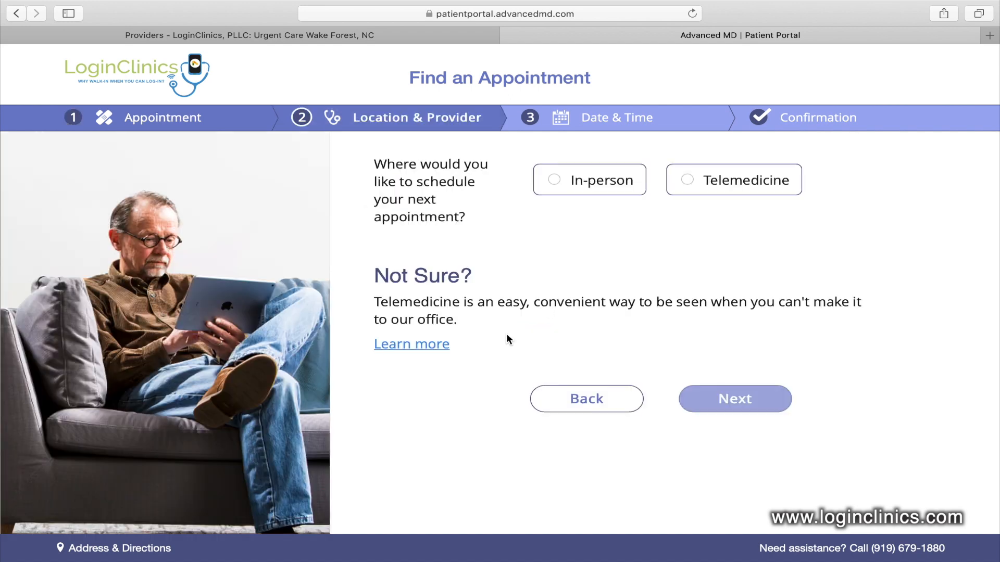
- Choose a Telemedicine visit with Any Provider and continue to the date and time step
{"action": "left_click", "coordinate": [732, 178]}
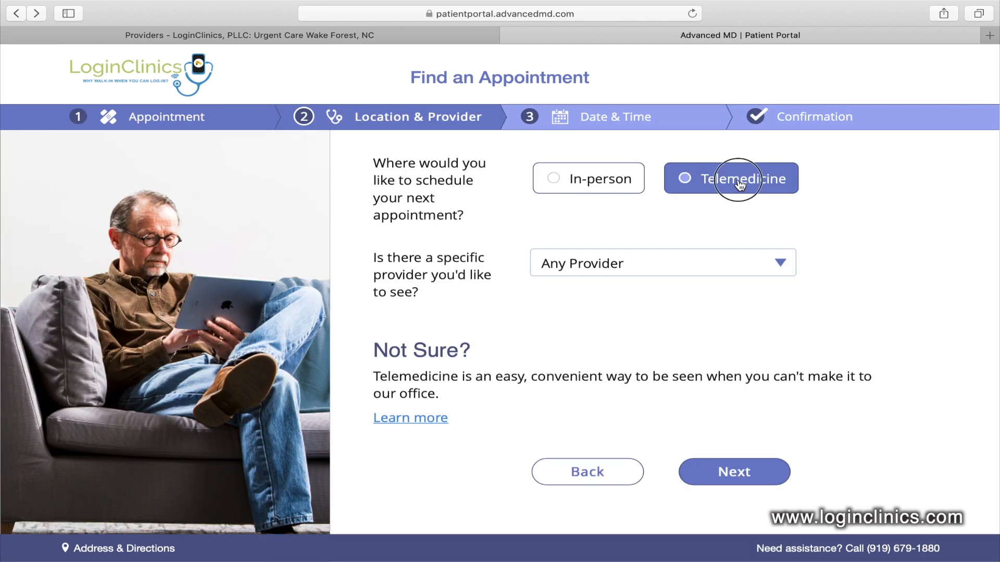
{"action": "left_click", "coordinate": [662, 263]}
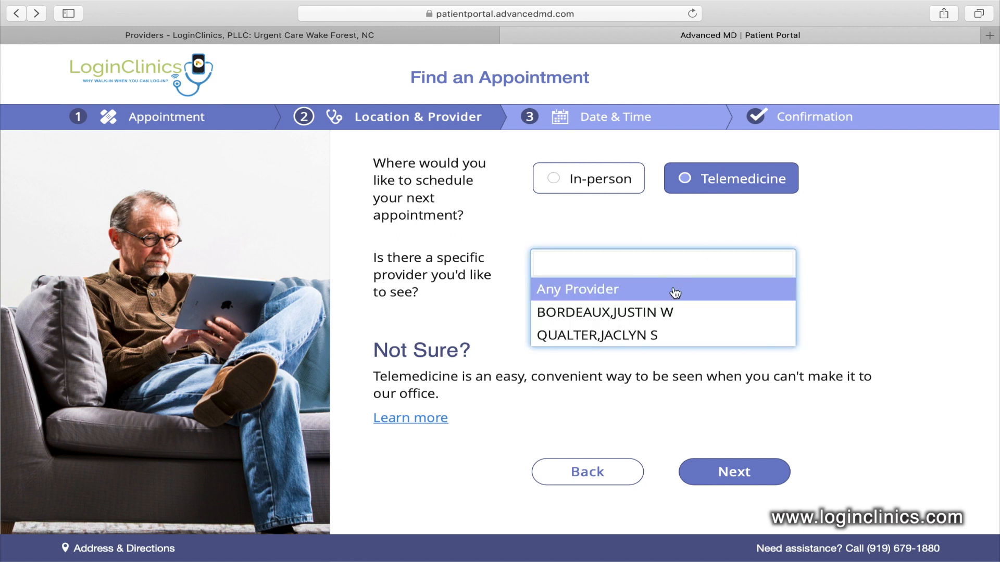
{"action": "mouse_move", "coordinate": [647, 297]}
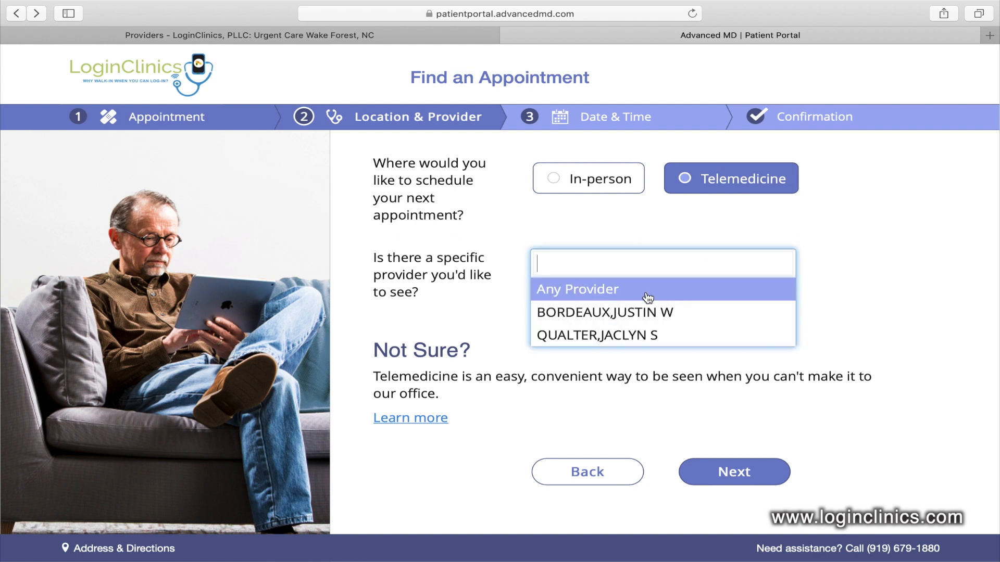
{"action": "left_click", "coordinate": [576, 288]}
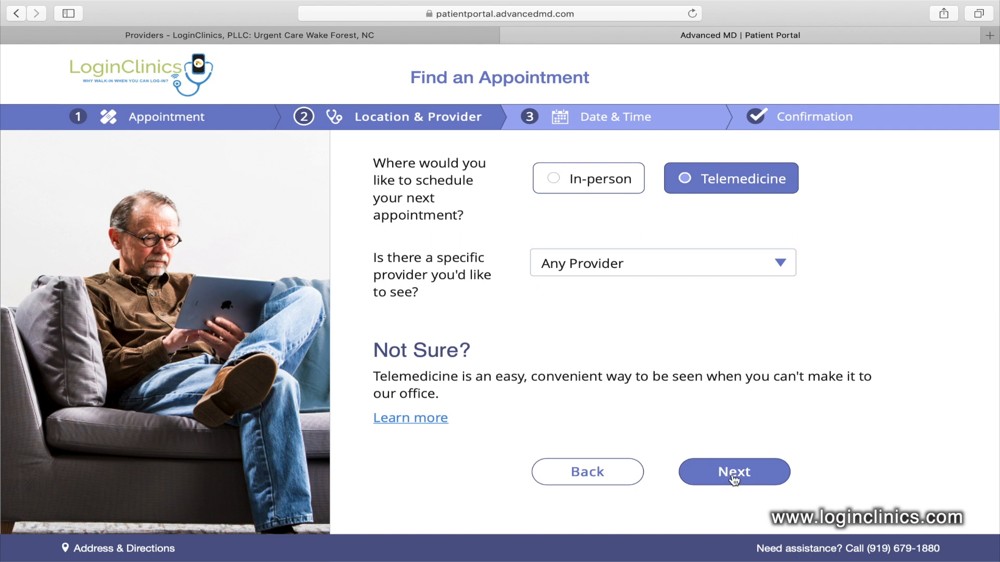
{"action": "left_click", "coordinate": [733, 472]}
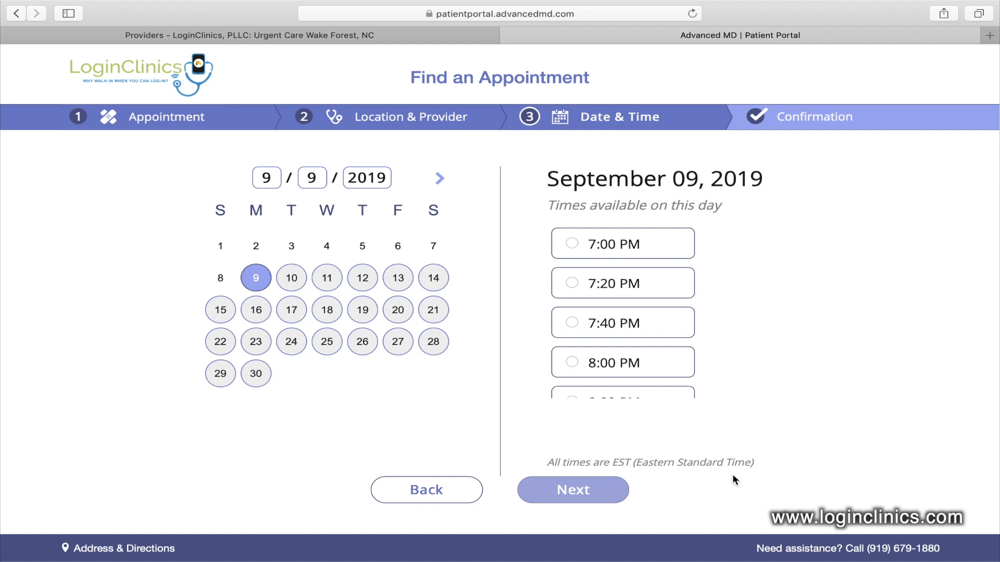
{"action": "mouse_move", "coordinate": [291, 317]}
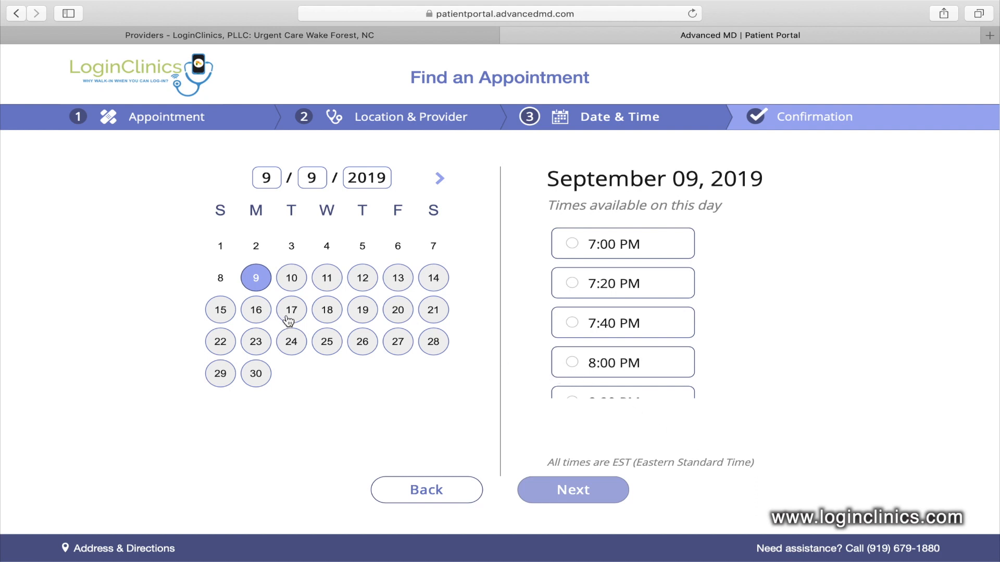
- Book Tuesday, September 17, 2019 at 10:20 AM, complete the booking, and switch to Gmail
{"action": "left_click", "coordinate": [291, 310]}
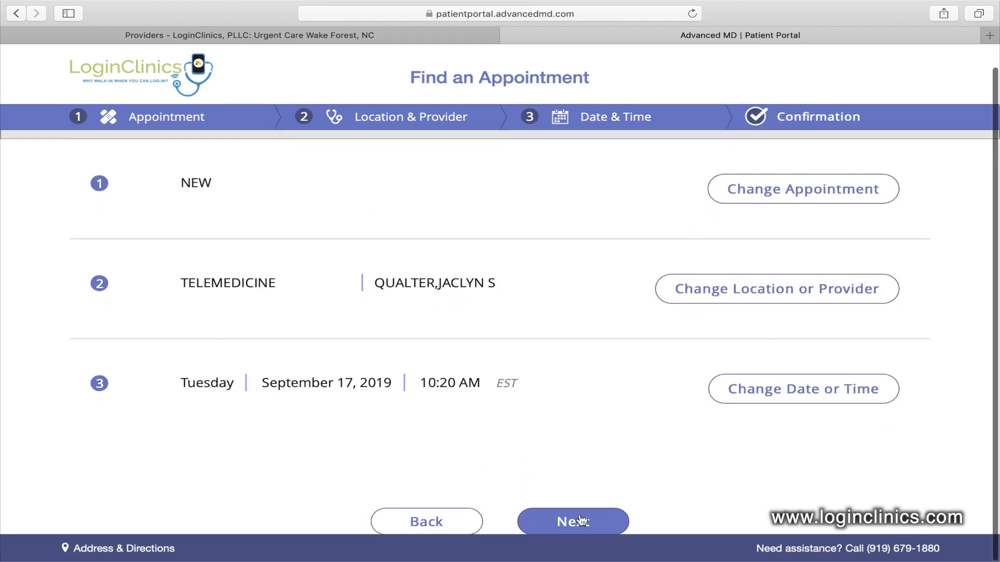
{"action": "left_click", "coordinate": [572, 522]}
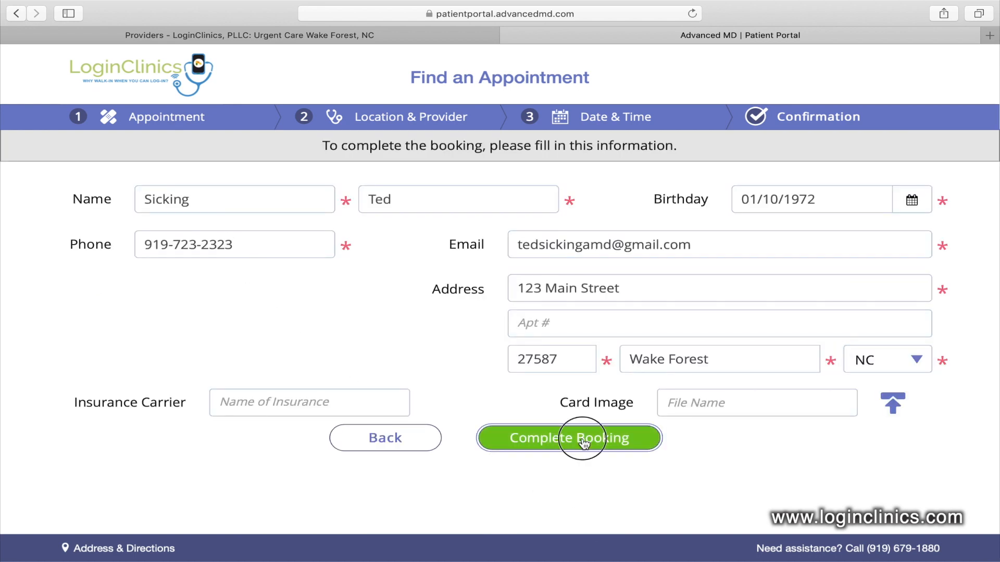
{"action": "left_click", "coordinate": [567, 438]}
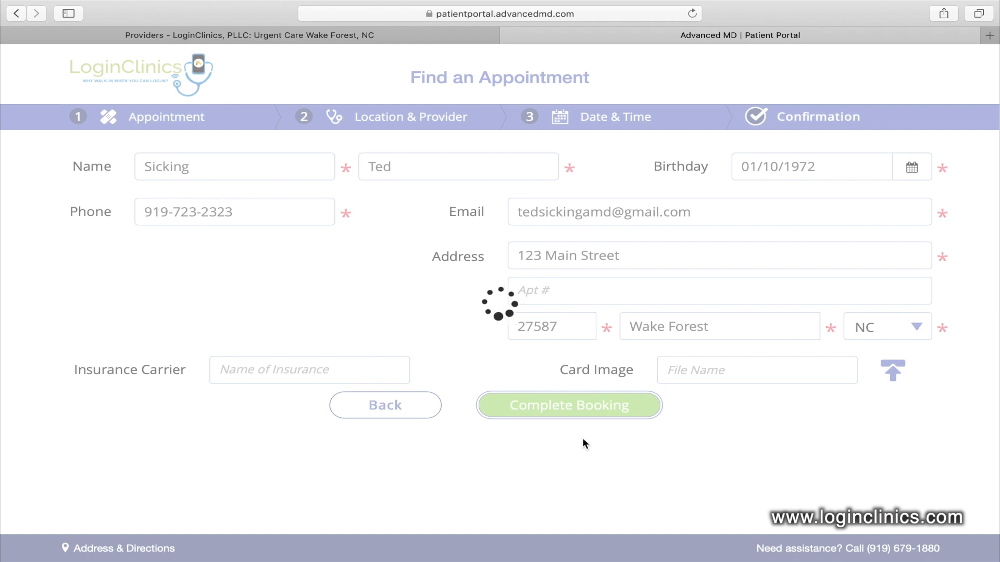
{"action": "left_click", "coordinate": [568, 405]}
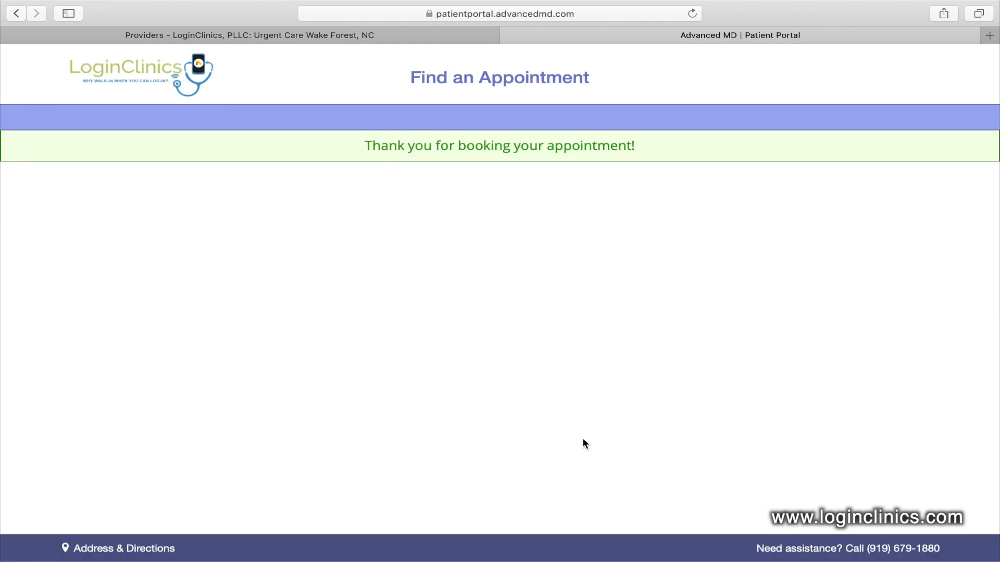
{"action": "left_click", "coordinate": [821, 35]}
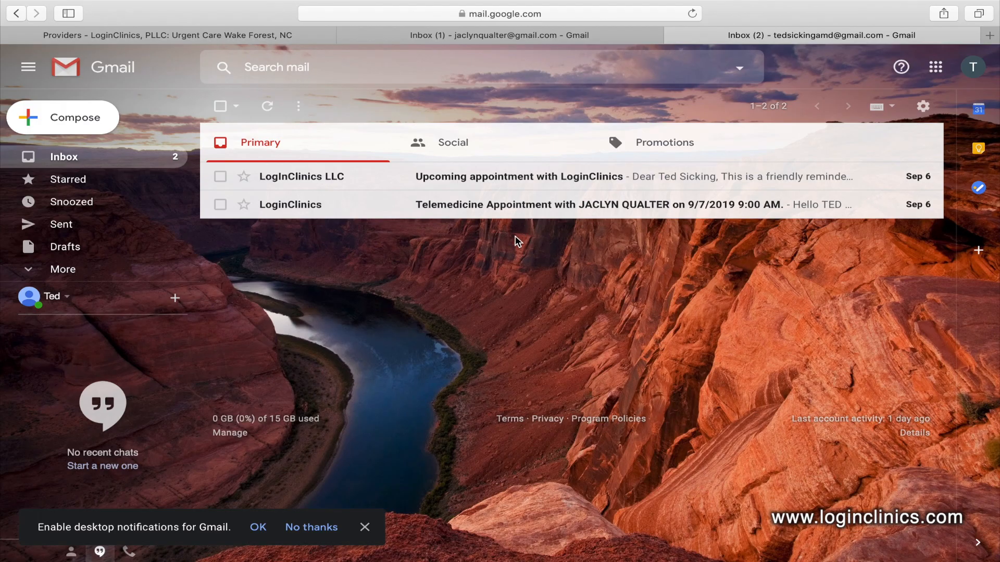
{"action": "mouse_move", "coordinate": [534, 204]}
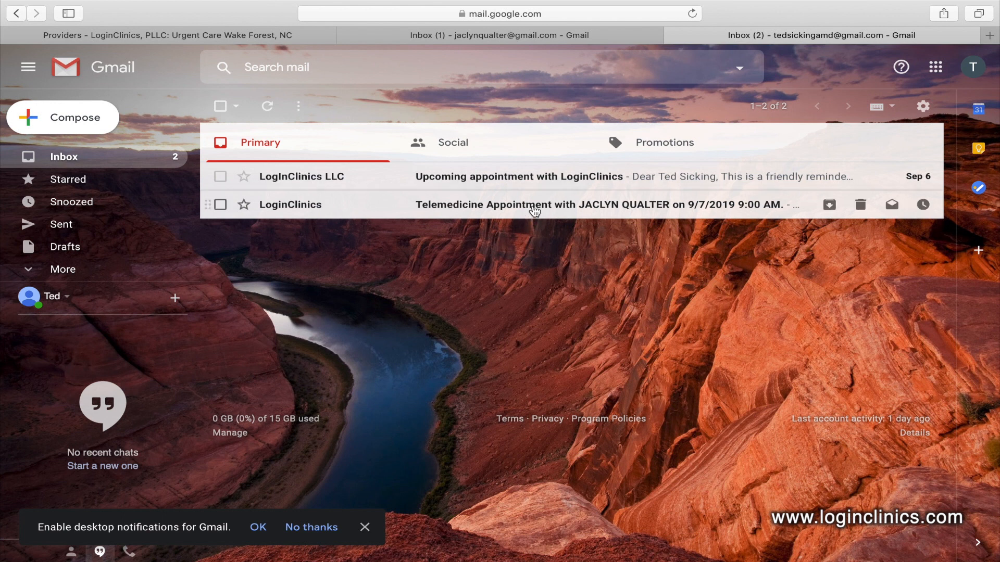
- Open the LoginClinics Telemedicine Appointment confirmation email in the Primary inbox
{"action": "left_click", "coordinate": [529, 205]}
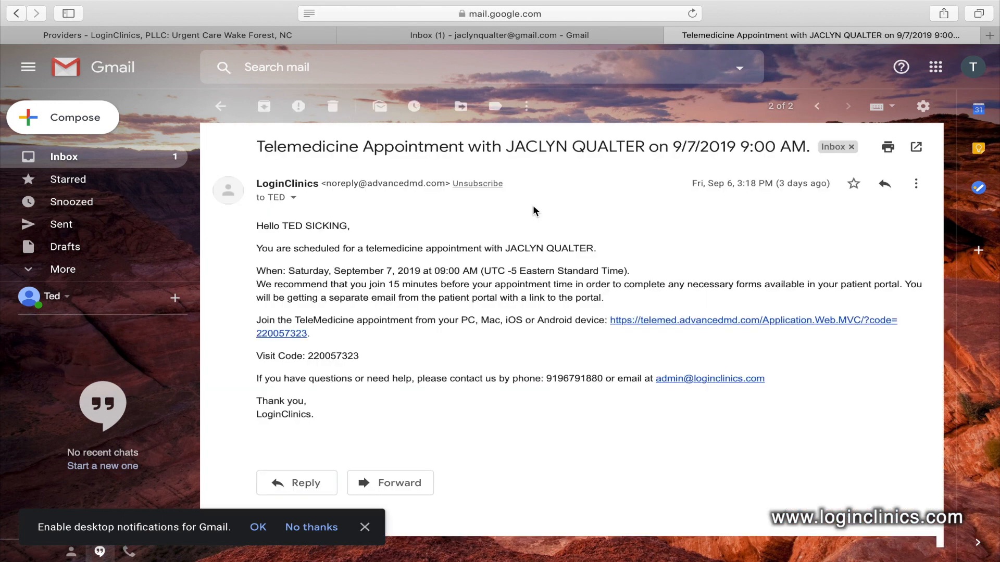
{"action": "mouse_move", "coordinate": [396, 300]}
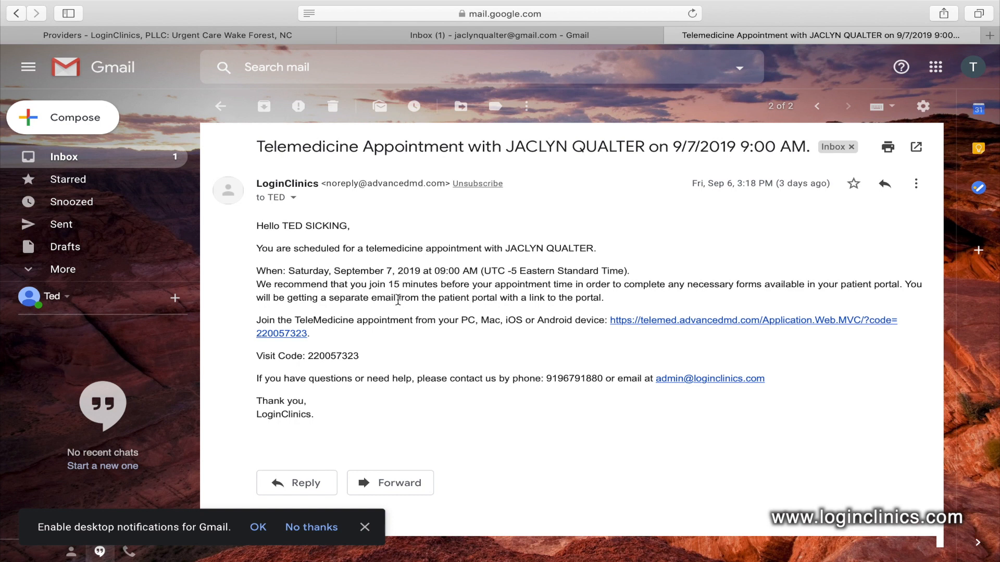
{"action": "mouse_move", "coordinate": [674, 328]}
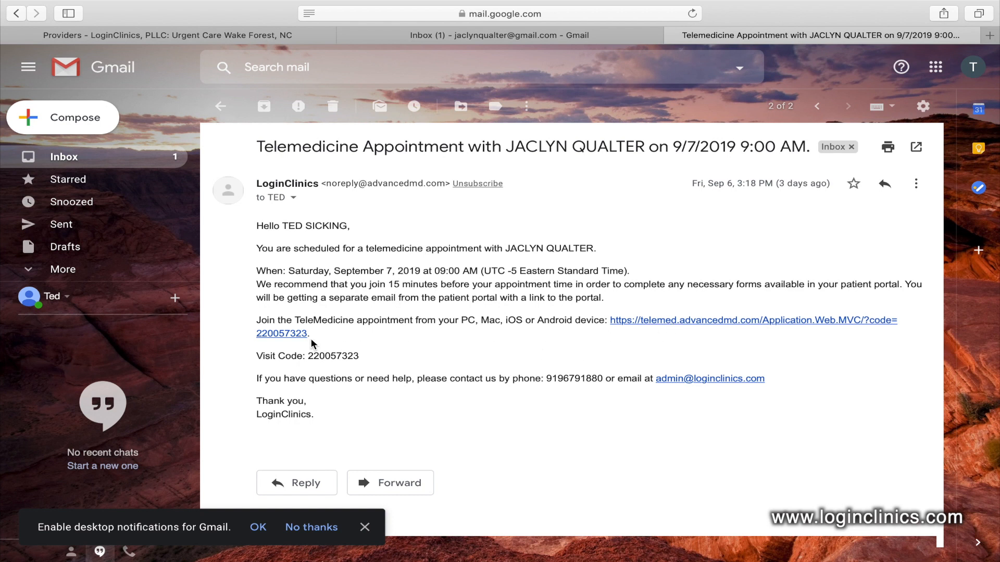
{"action": "mouse_move", "coordinate": [291, 343]}
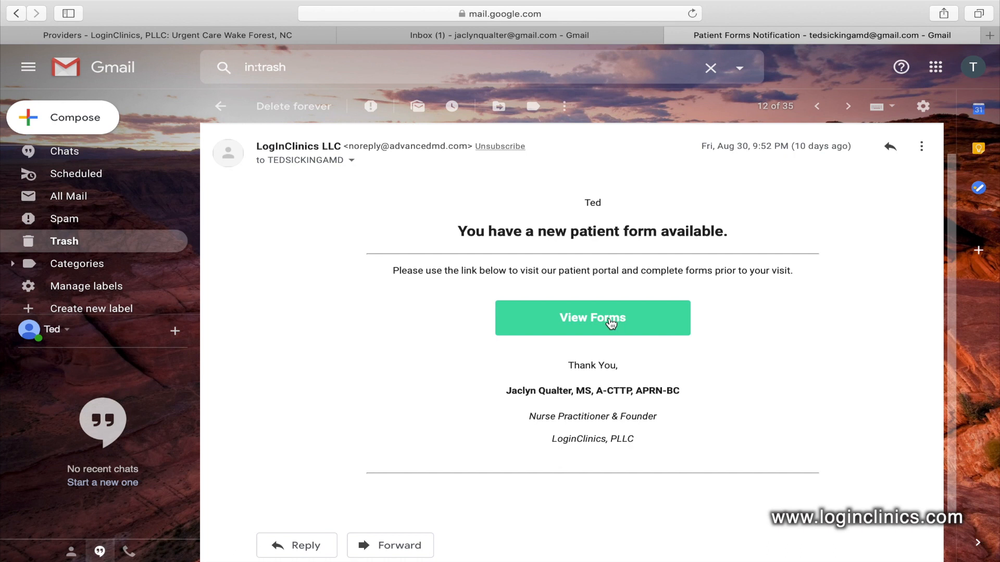
- Follow the Patient Forms Notification email's View Forms button into the patient portal
{"action": "left_click", "coordinate": [592, 319]}
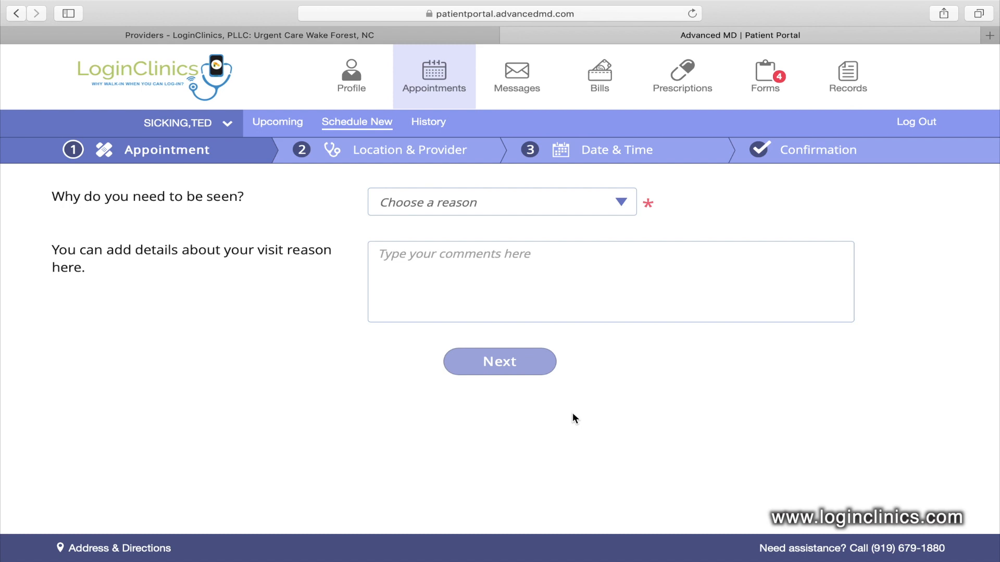
{"action": "mouse_move", "coordinate": [632, 177]}
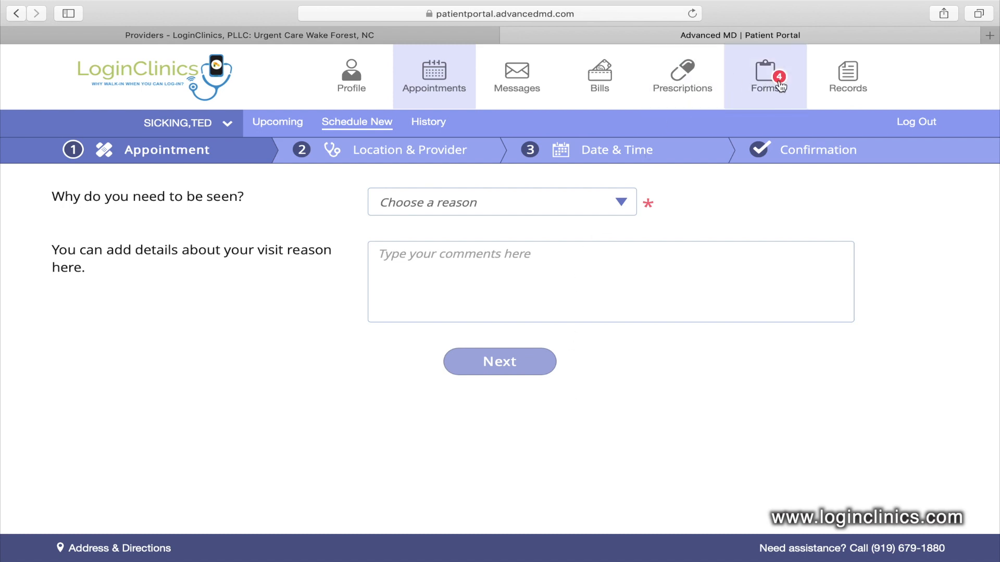
- Show the four saved forms for the 08/30/2019 appointment, then return to the Gmail email
{"action": "left_click", "coordinate": [768, 75]}
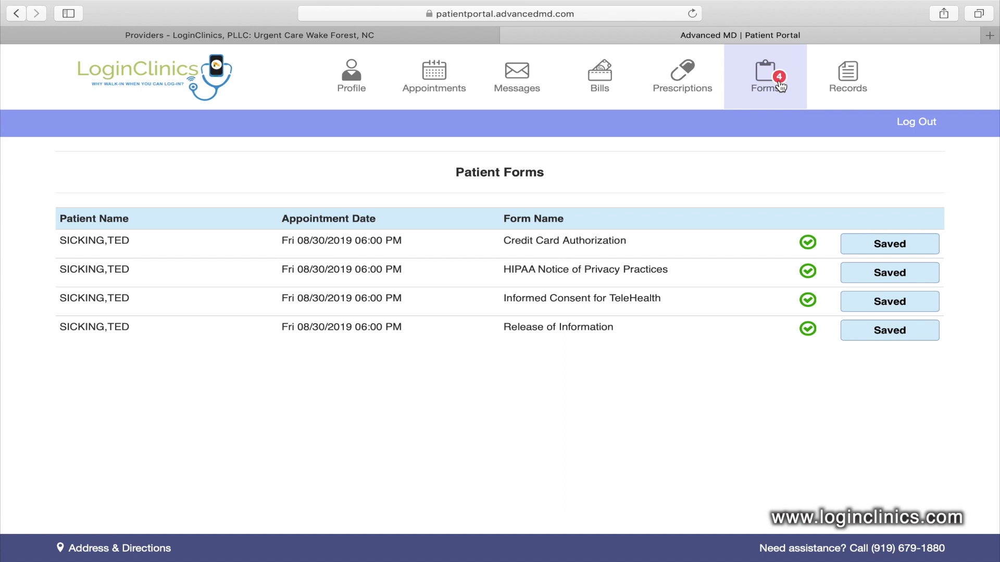
{"action": "left_click", "coordinate": [820, 35]}
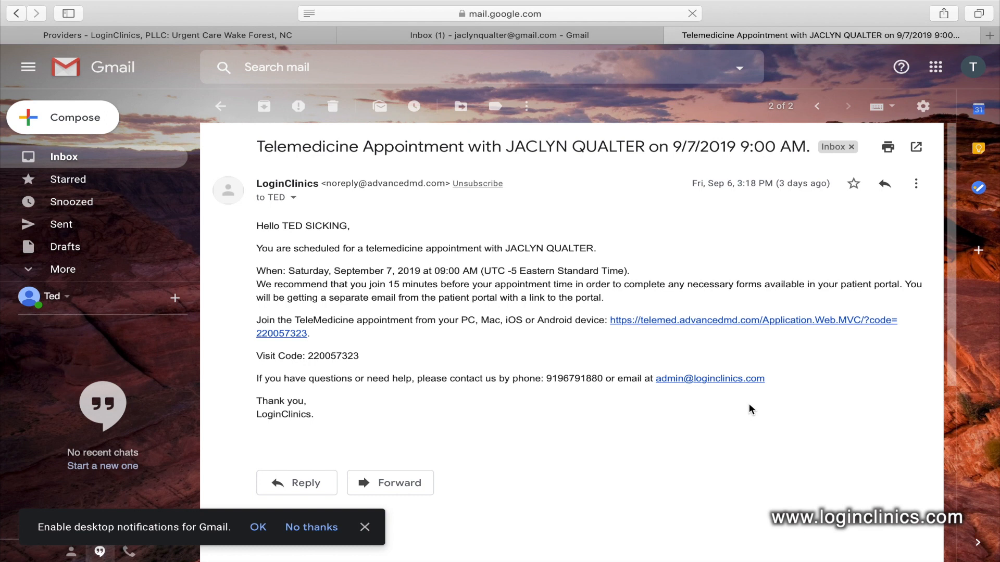
{"action": "mouse_move", "coordinate": [818, 350]}
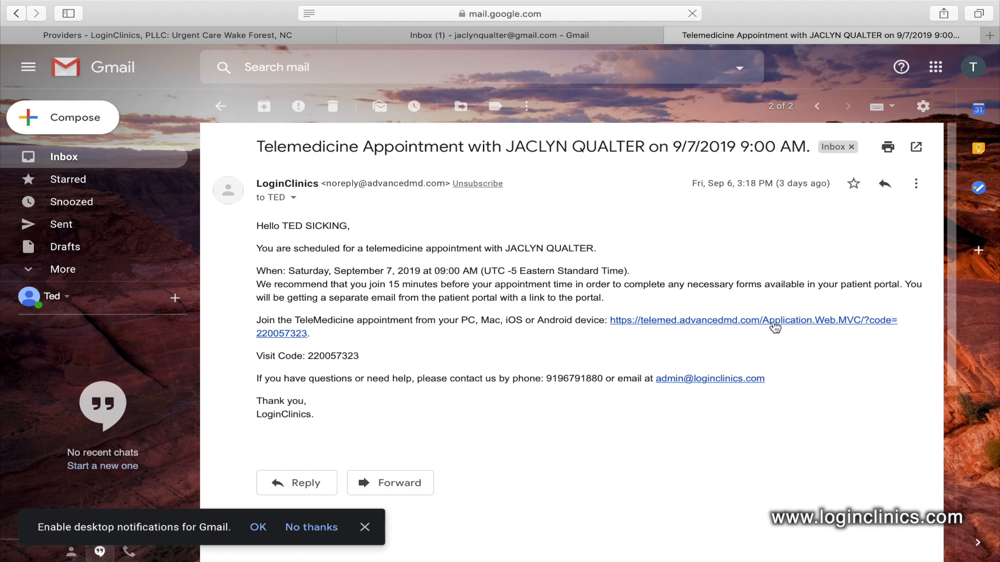
{"action": "left_click", "coordinate": [751, 320]}
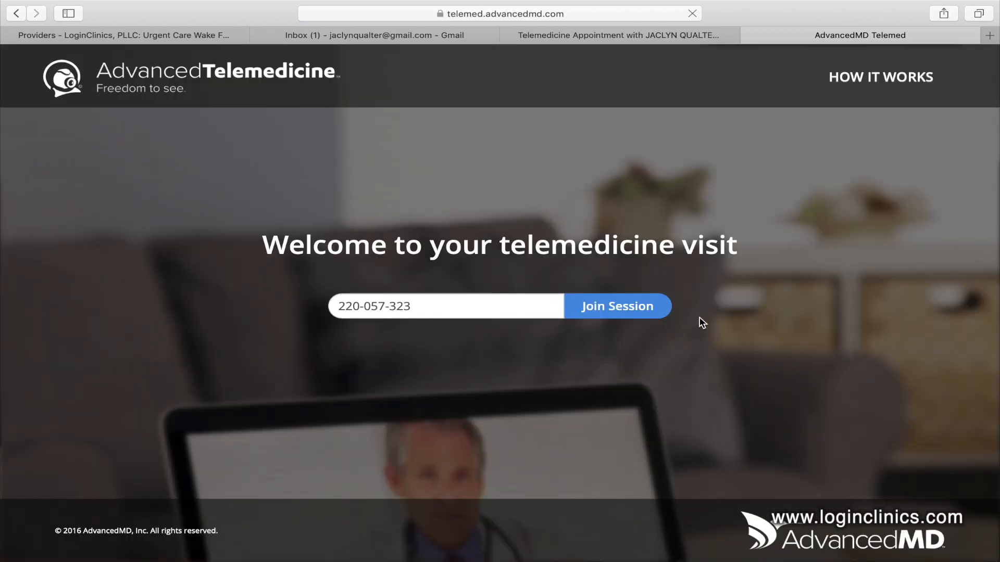
{"action": "left_click", "coordinate": [615, 306]}
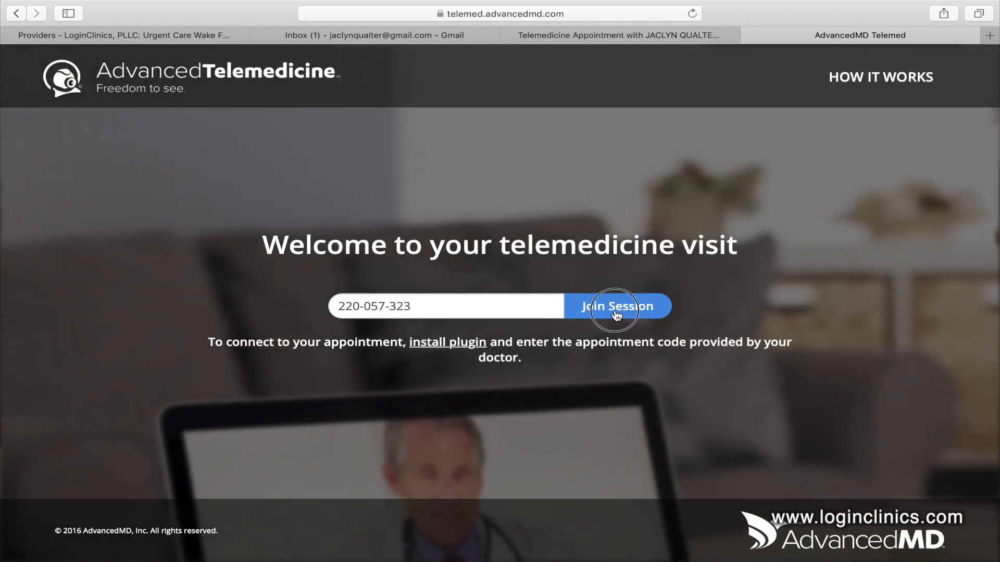